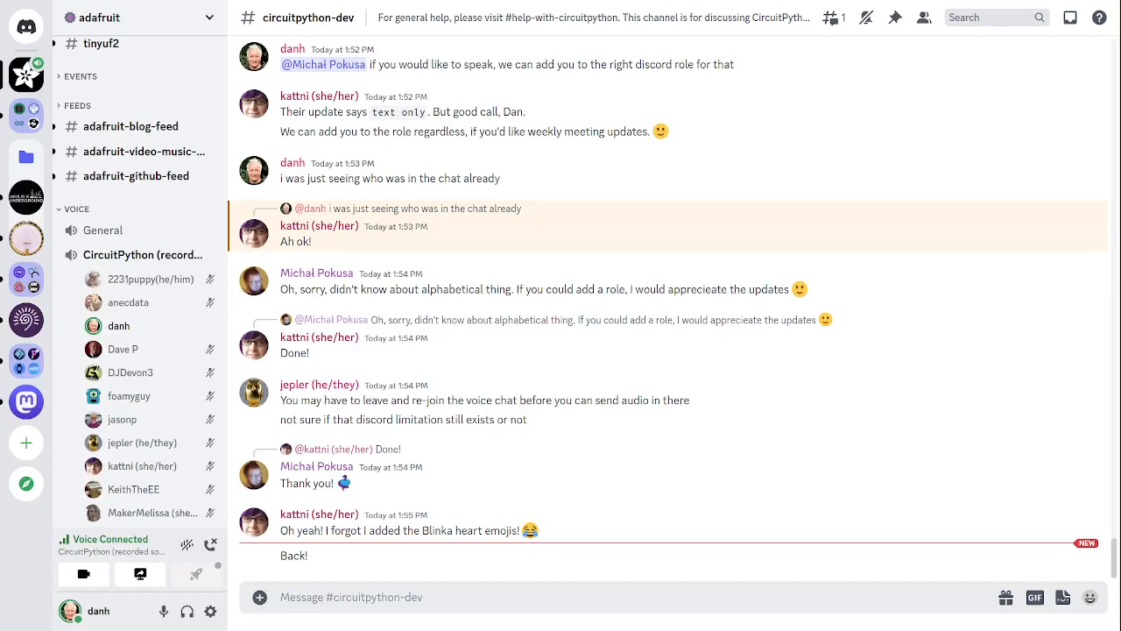
{"action": "mouse_move", "coordinate": [441, 600]}
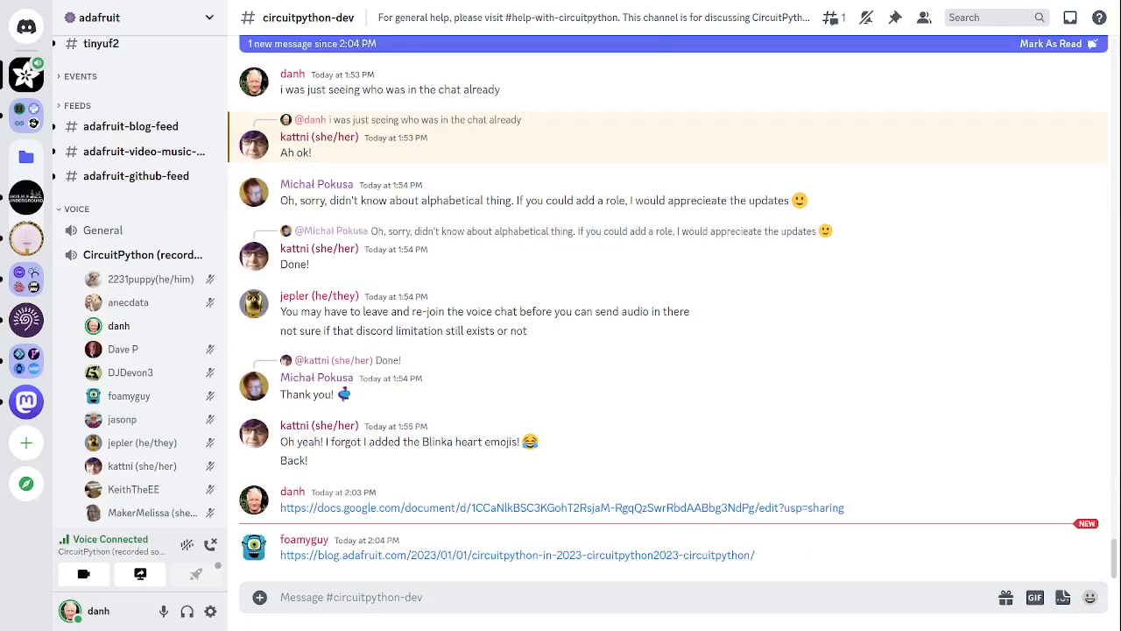
Scroll #circuitpython-dev down to the CircuitPython in 2023 blog preview and the new forum question.
{"action": "scroll", "scroll_direction": "down", "scroll_amount": 3}
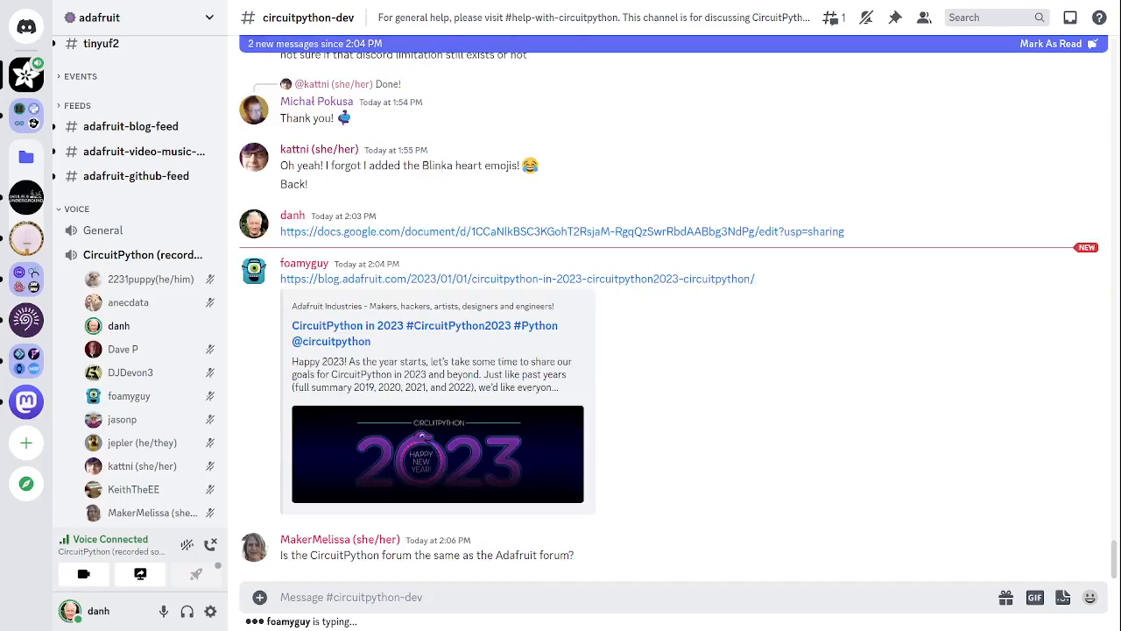
{"action": "scroll", "scroll_direction": "down", "scroll_amount": 3}
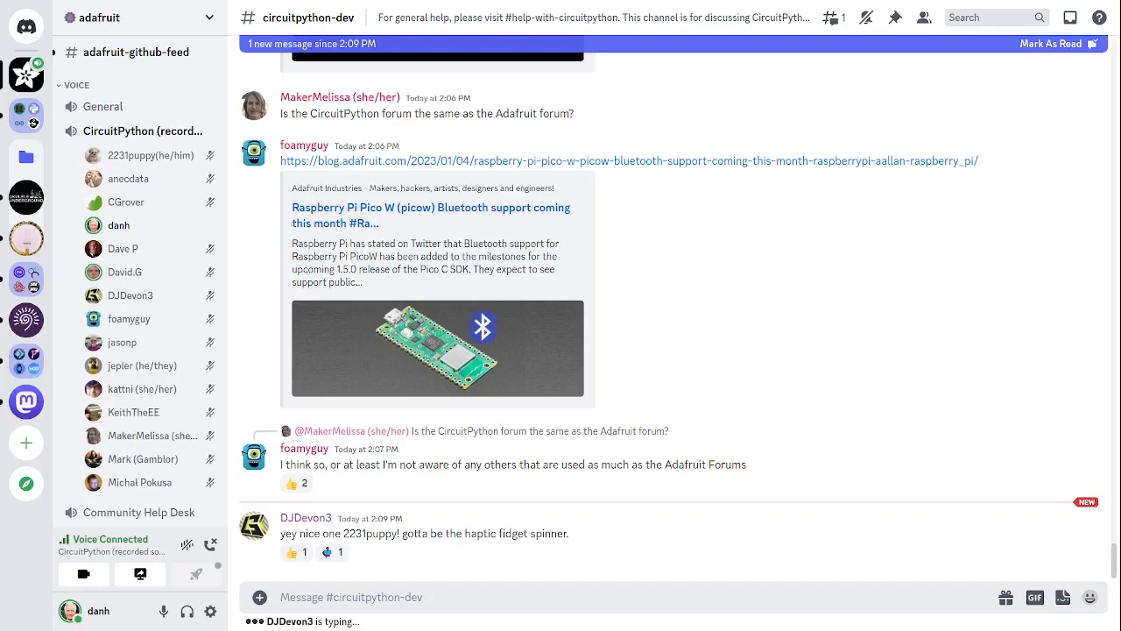
{"action": "scroll", "scroll_direction": "down", "scroll_amount": 3}
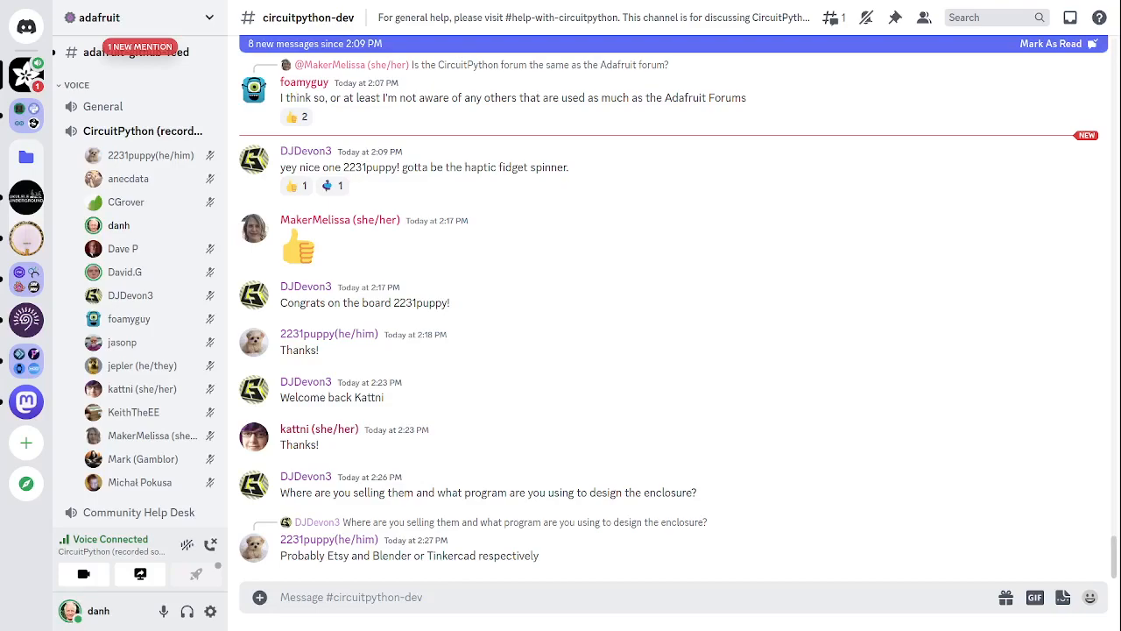
Scroll down to the tweet showing a breadboard and Pico W mounted on a LEGO-compatible box.
{"action": "scroll", "scroll_direction": "down", "scroll_amount": 3}
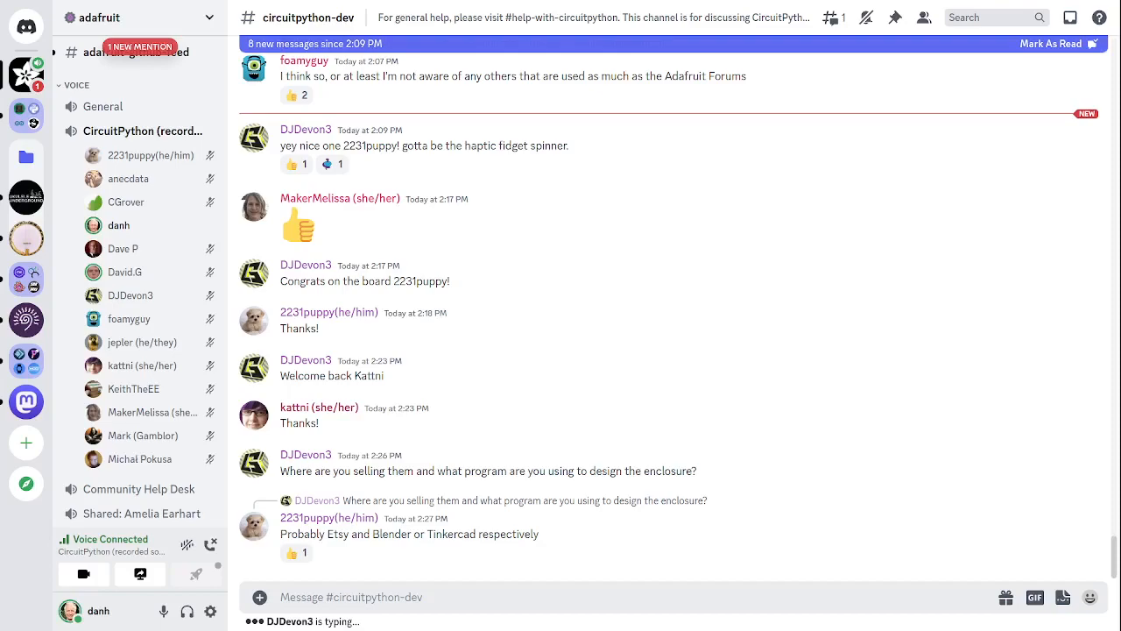
{"action": "scroll", "scroll_direction": "down", "scroll_amount": 3}
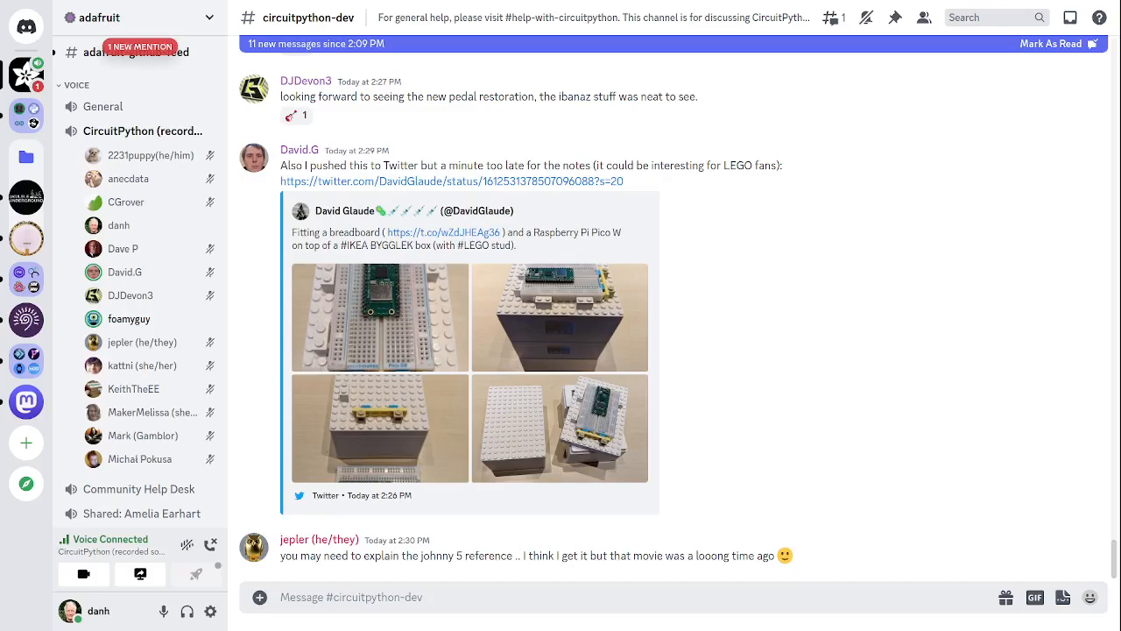
{"action": "scroll", "scroll_direction": "down", "scroll_amount": 3}
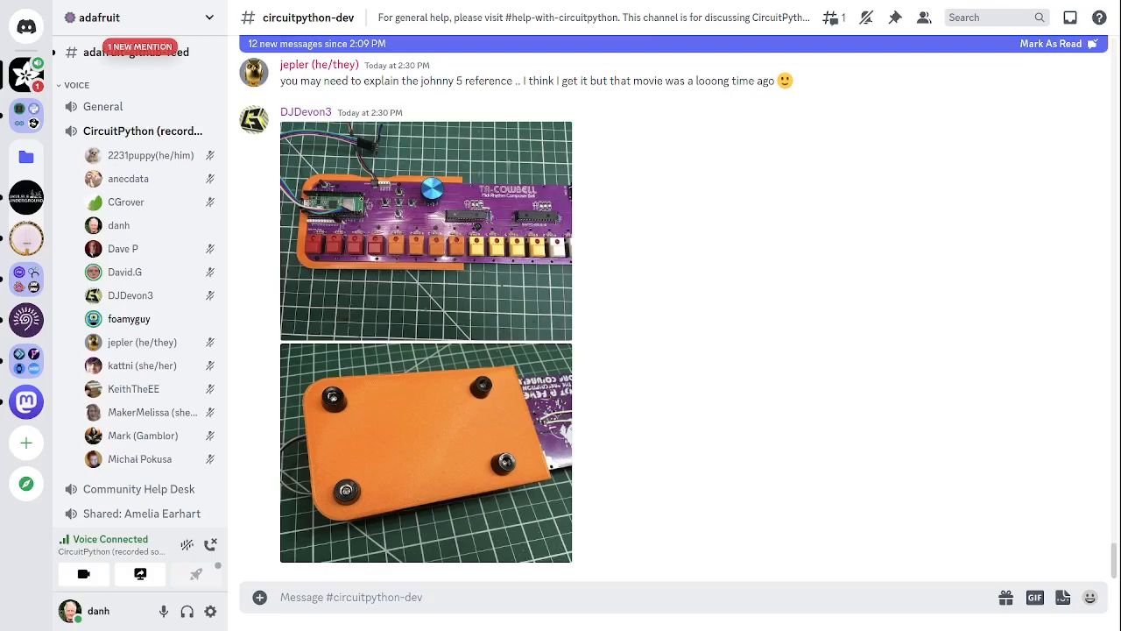
{"action": "scroll", "scroll_direction": "down", "scroll_amount": 3}
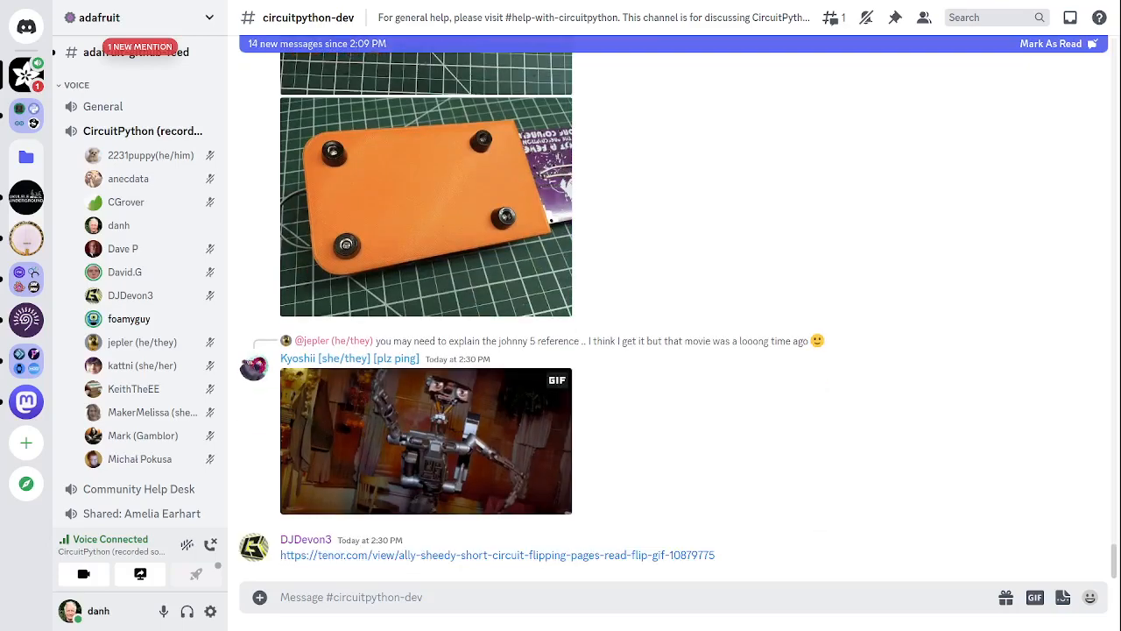
{"action": "scroll", "scroll_direction": "down", "scroll_amount": 3}
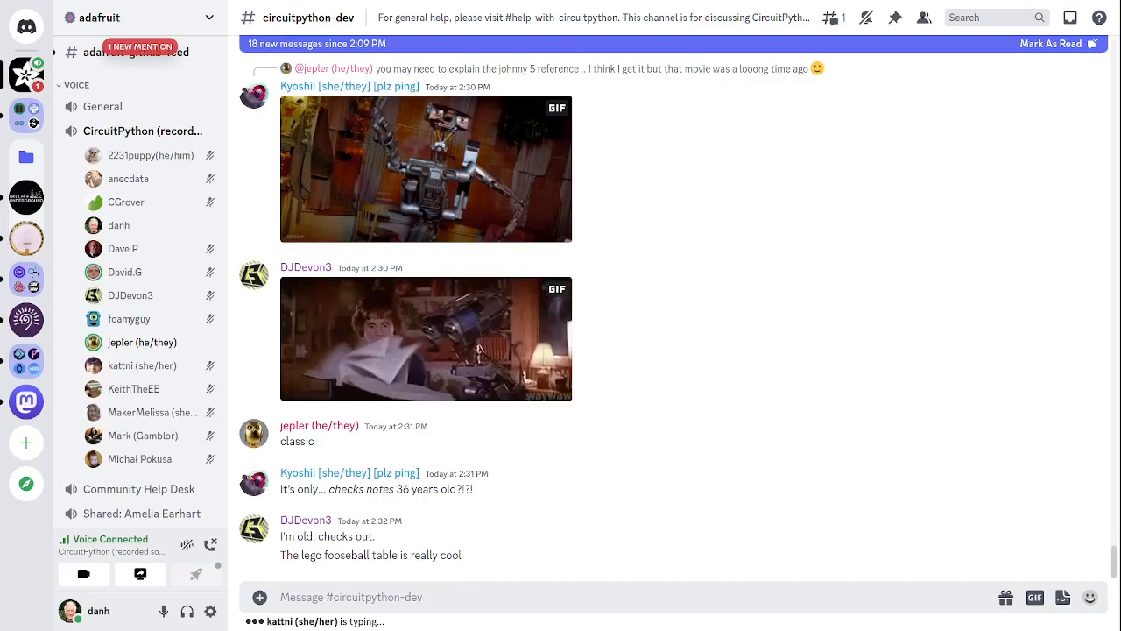
{"action": "scroll", "scroll_direction": "down", "scroll_amount": 3}
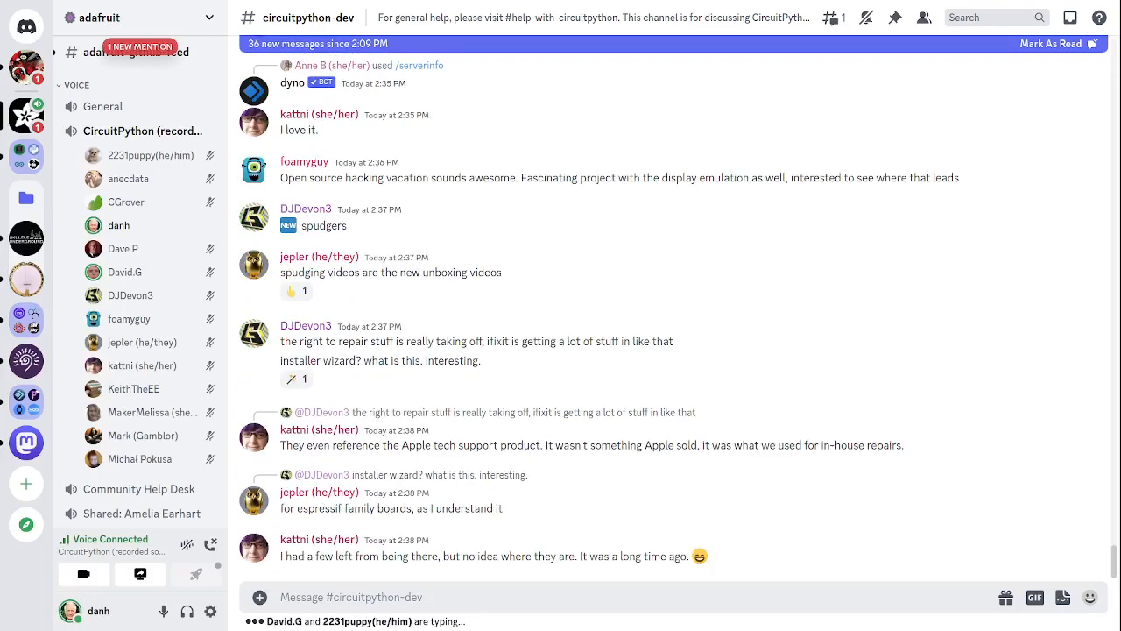
{"action": "scroll", "scroll_direction": "down", "scroll_amount": 3}
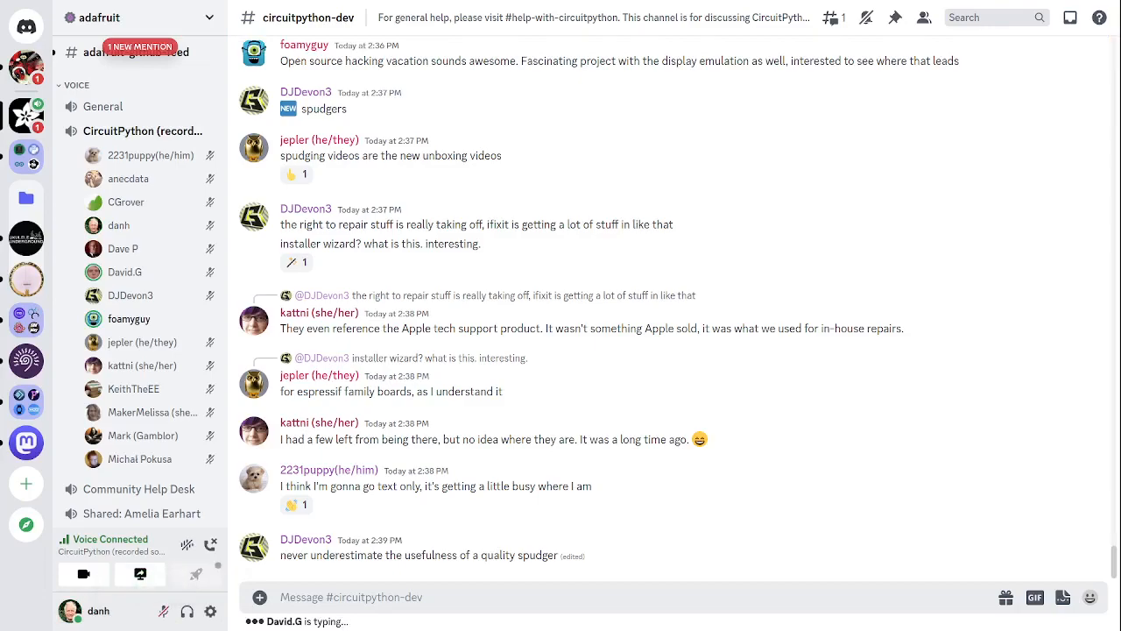
{"action": "left_click", "coordinate": [296, 505]}
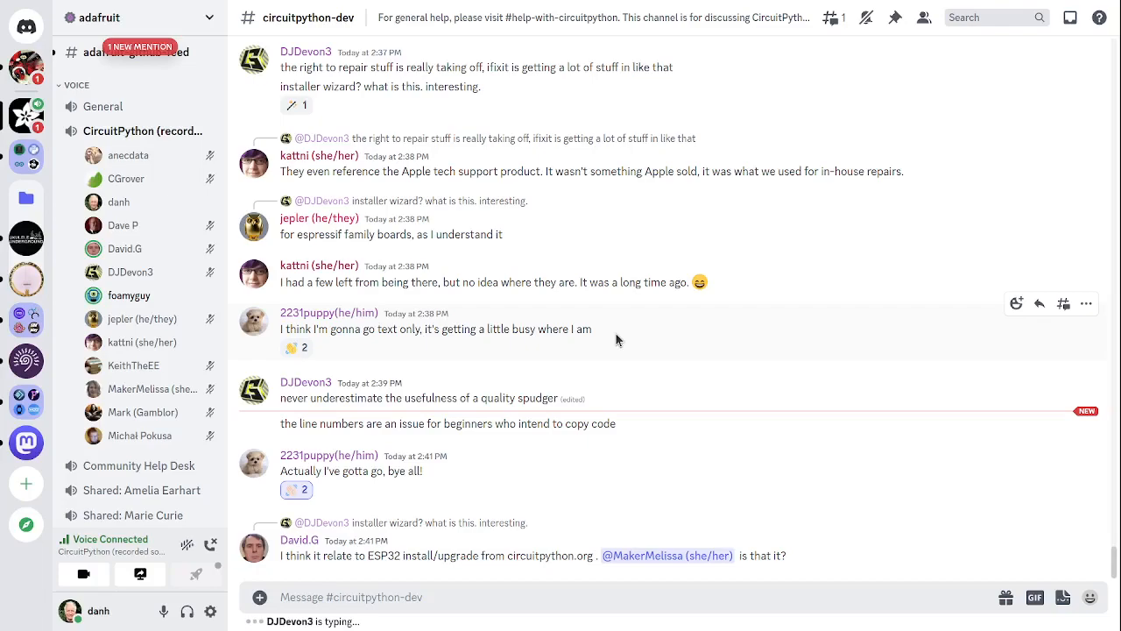
{"action": "left_click", "coordinate": [296, 490]}
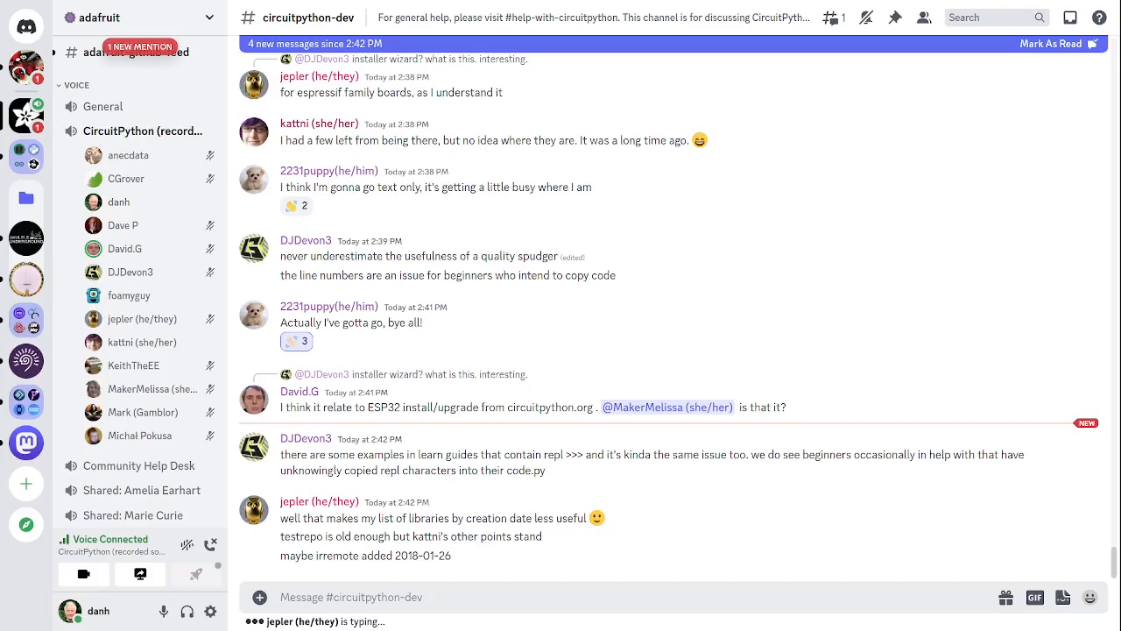
Mark the new #circuitpython-dev messages after the library creation date remarks as read.
{"action": "left_click", "coordinate": [1051, 42]}
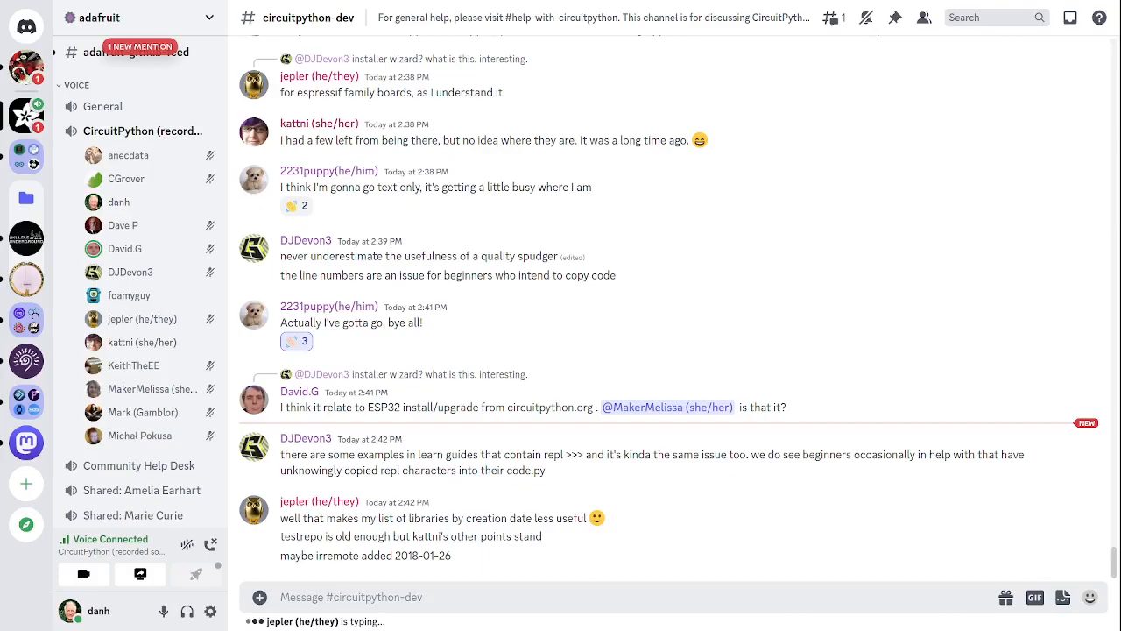